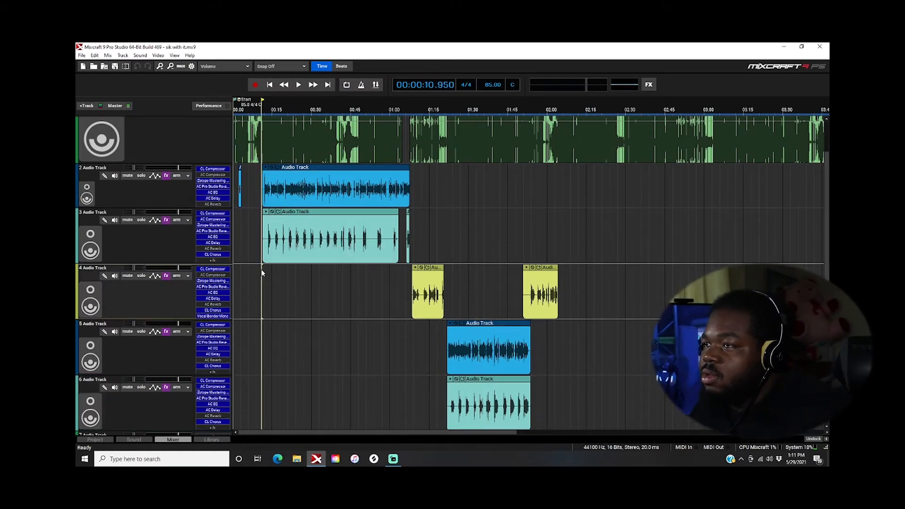
Play the project briefly, then stop playback
click(298, 84)
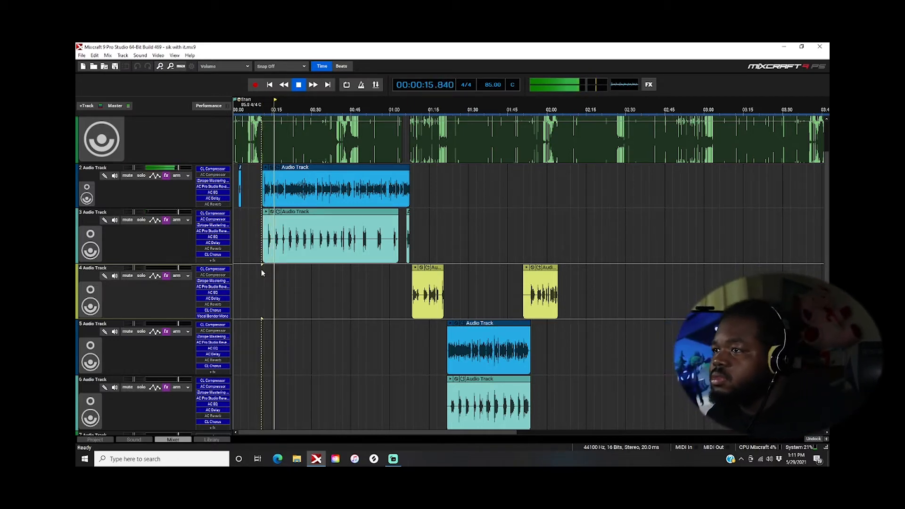
click(299, 85)
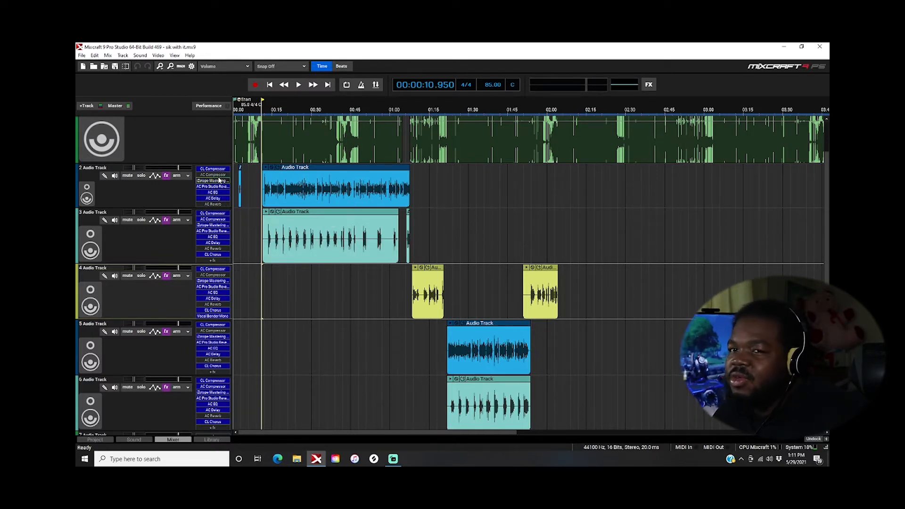
mouse_move(213, 180)
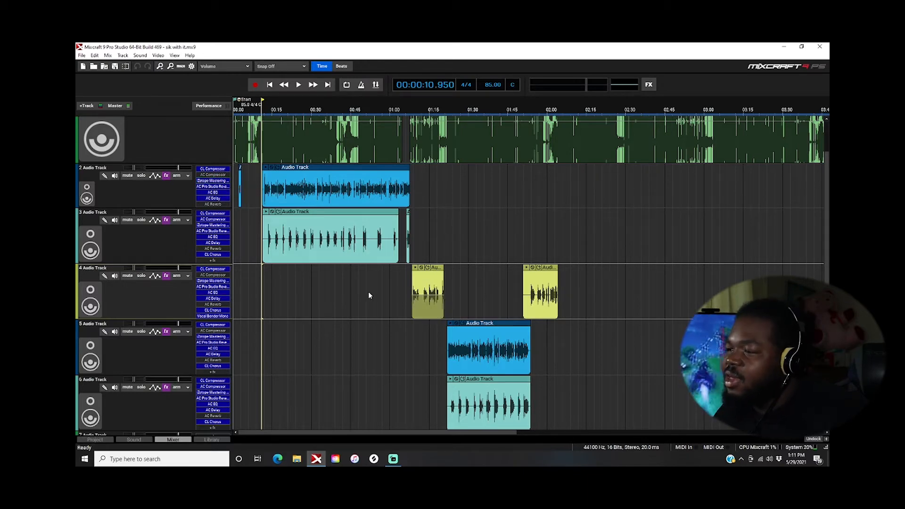
mouse_move(396, 311)
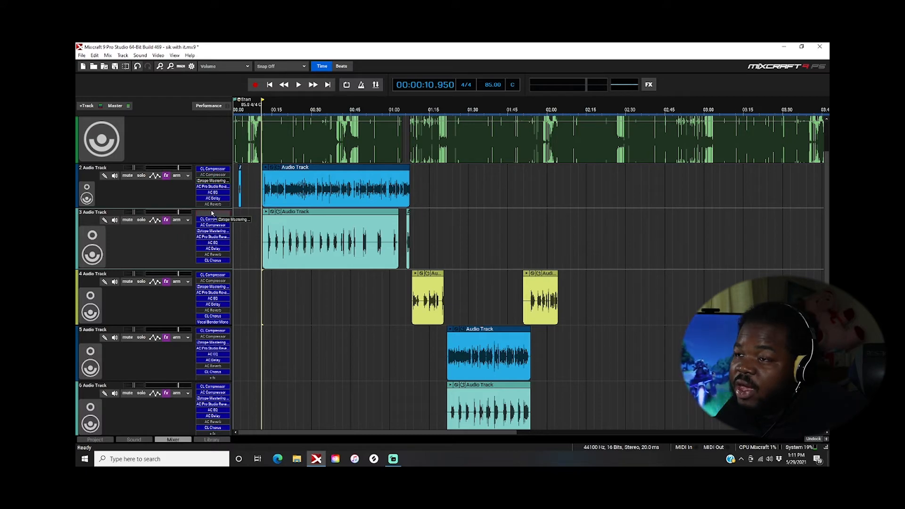
Remove the duplicate iZotope Mastering effect so track 3 starts with CL Compressor
right_click(212, 219)
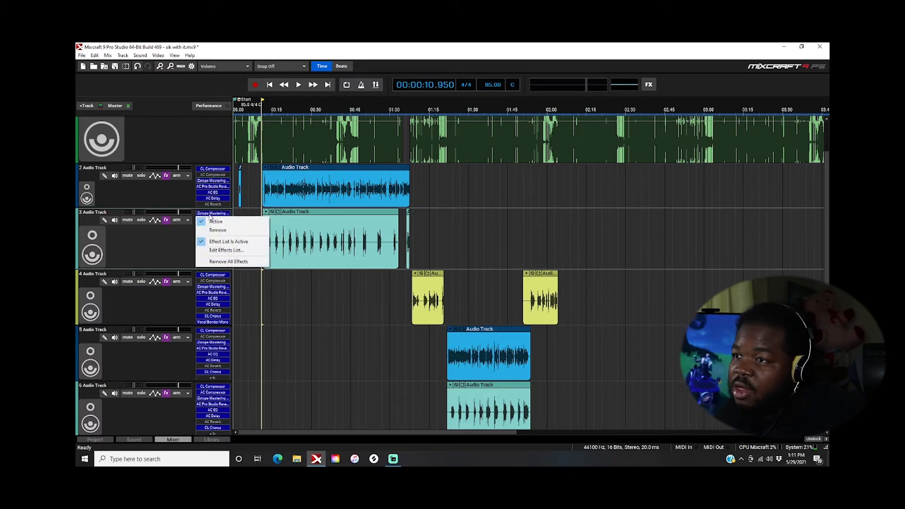
click(213, 216)
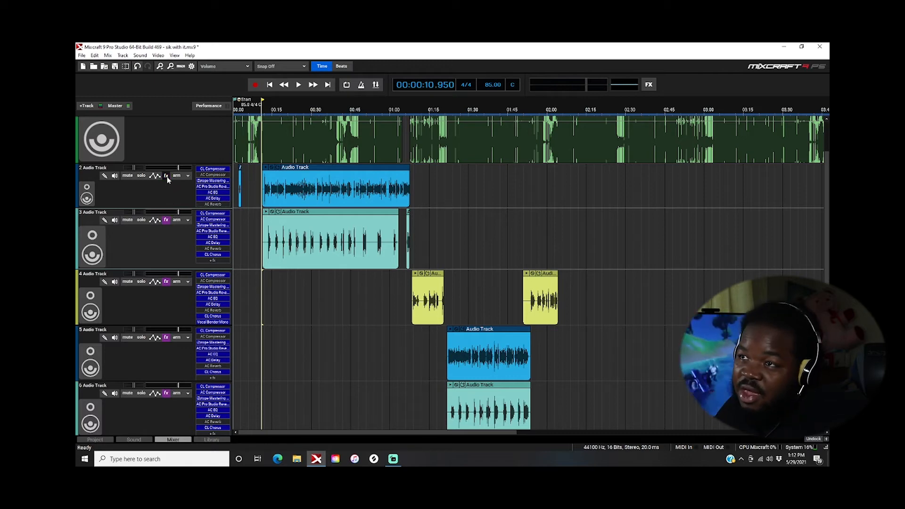
Store track 2's effect list as a new named preset and close the list
click(430, 168)
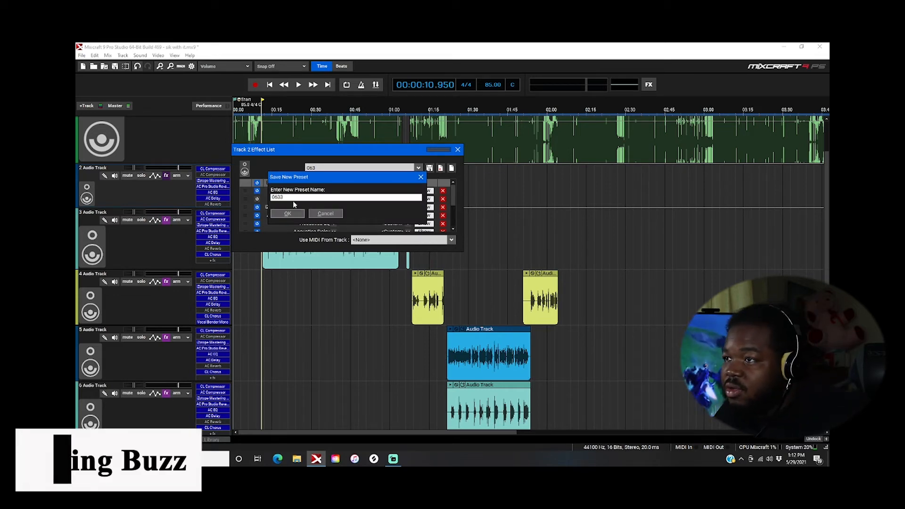
click(287, 213)
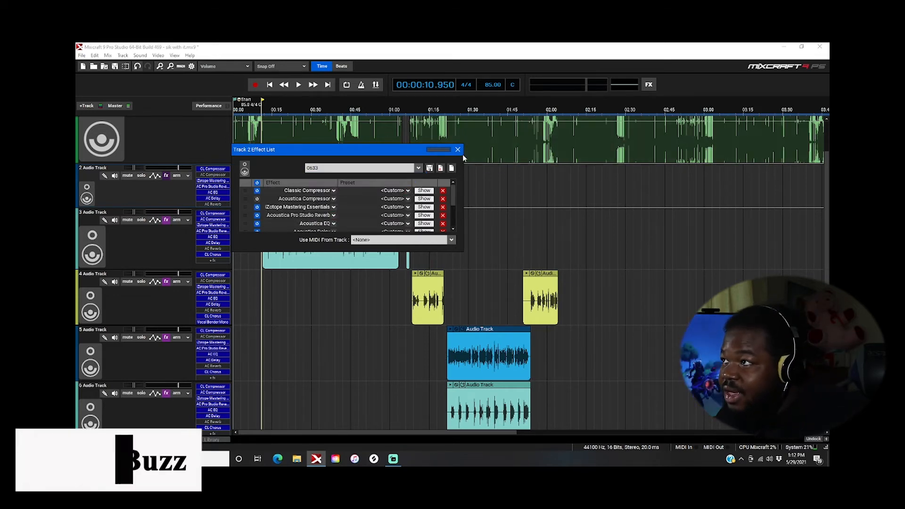
click(457, 149)
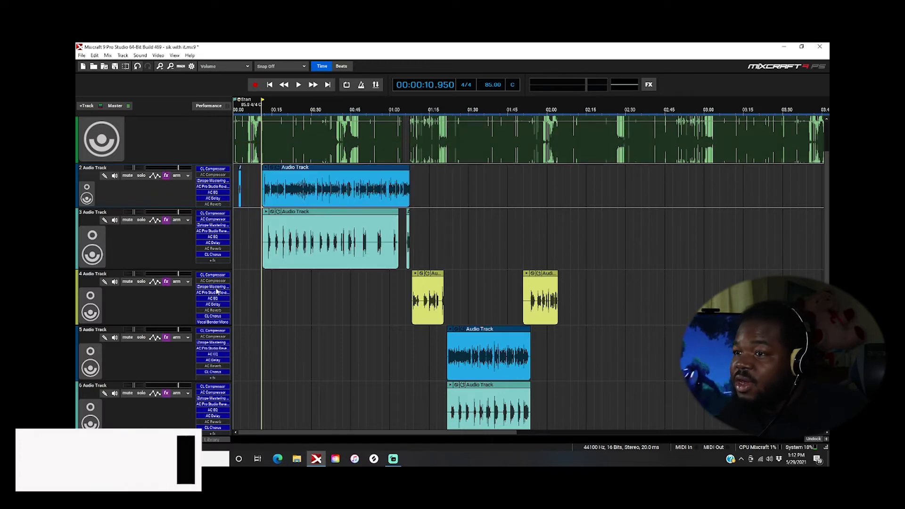
Apply the newly saved effect-list preset to track 4
click(166, 281)
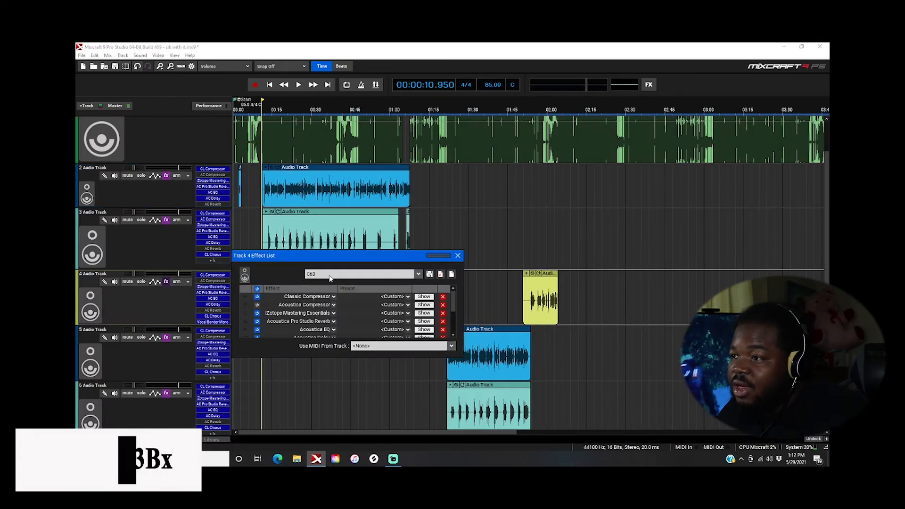
click(417, 274)
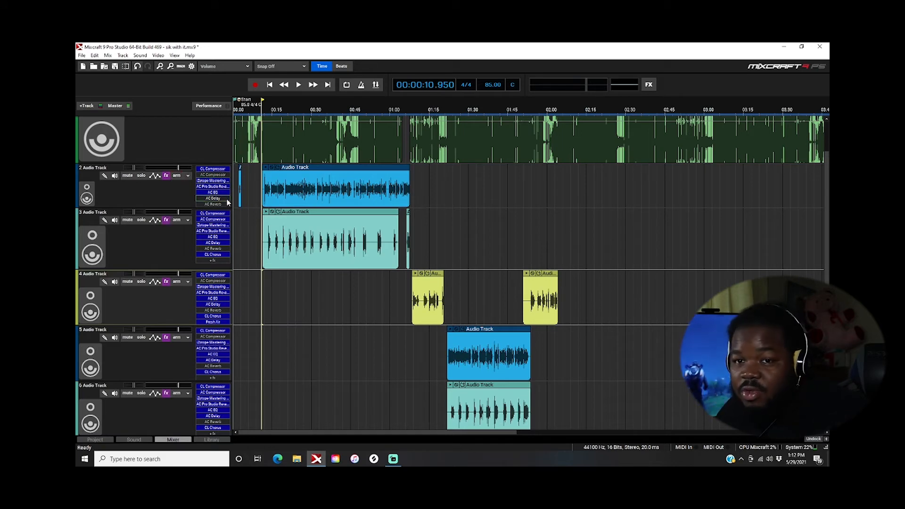
mouse_move(262, 221)
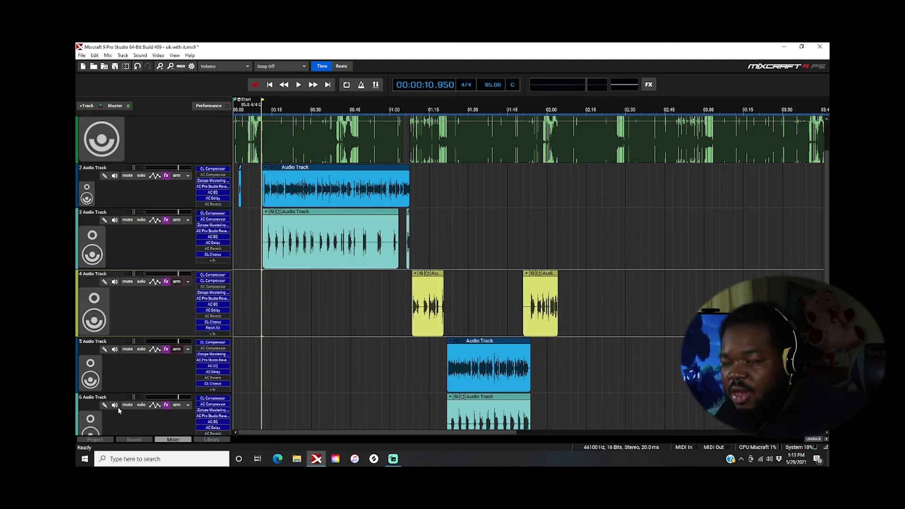
mouse_move(105, 418)
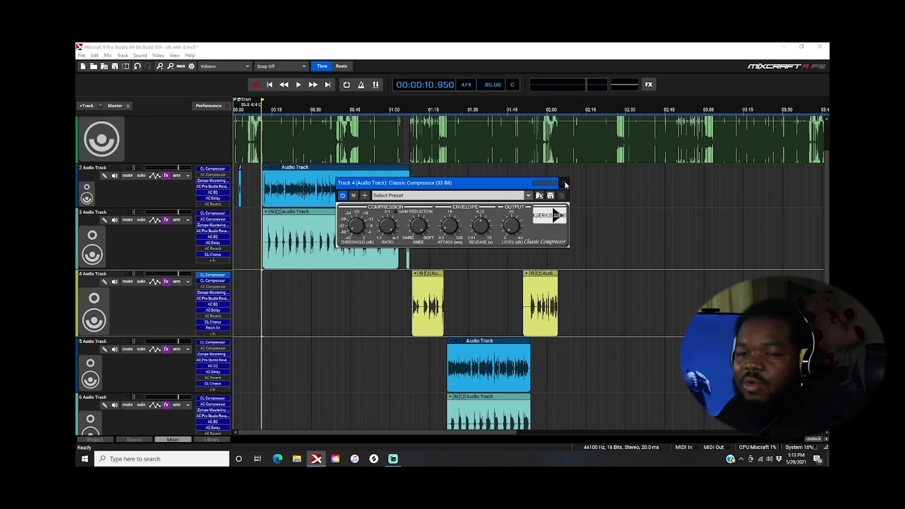
click(564, 183)
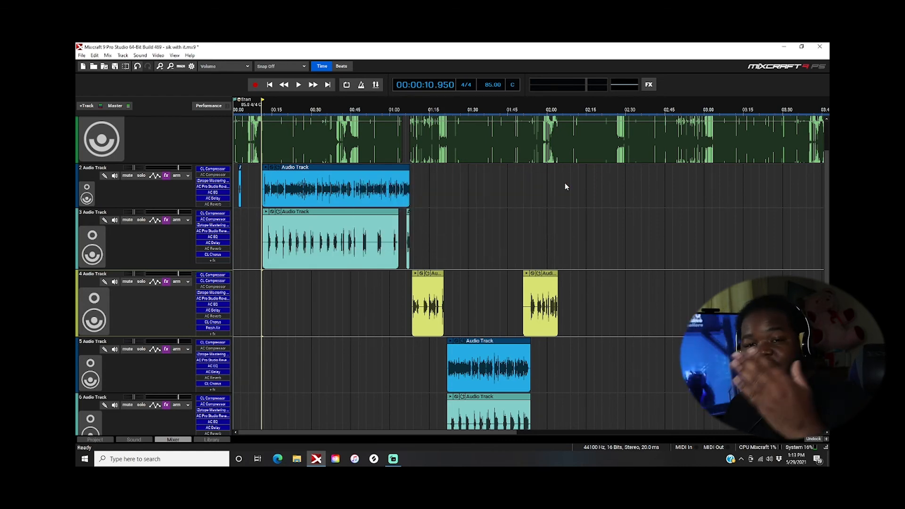